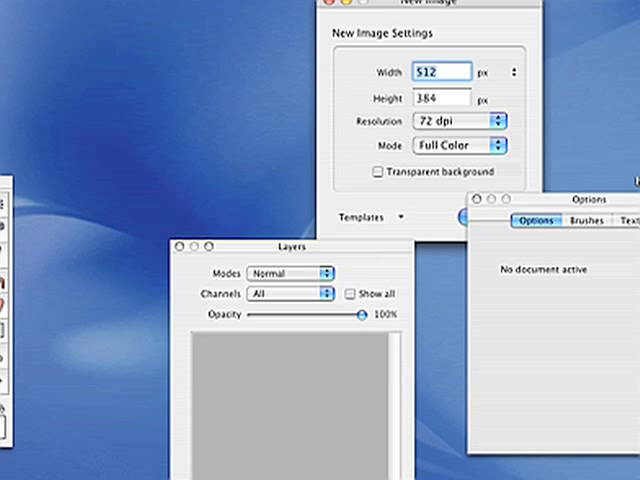
mouse_move(281, 247)
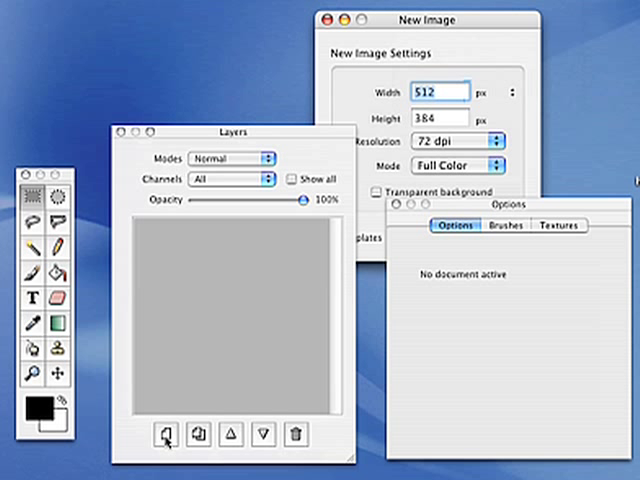
mouse_move(297, 234)
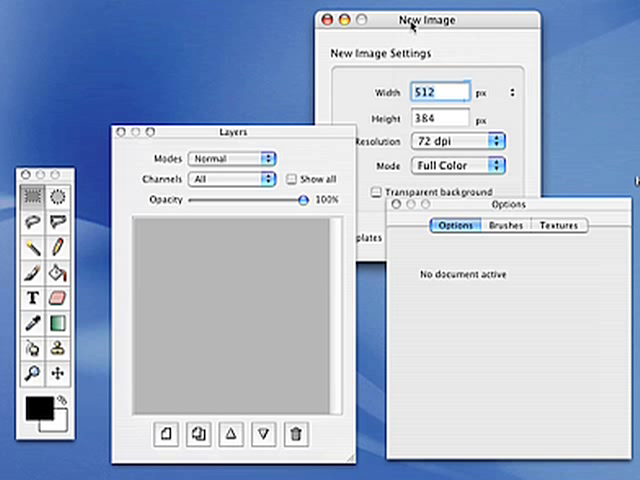
Create a new blank 512 by 384 image from the New Image dialog.
left_click_drag(432, 18, 432, 13)
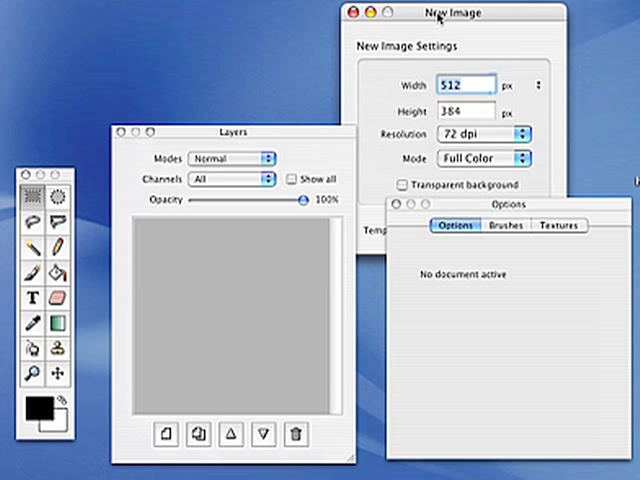
mouse_move(470, 37)
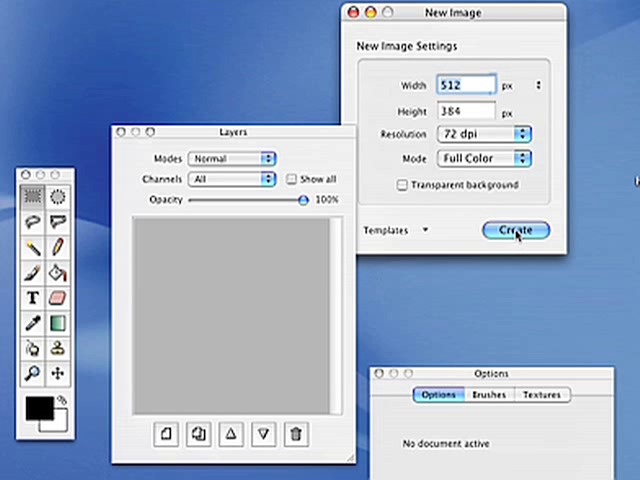
left_click(515, 231)
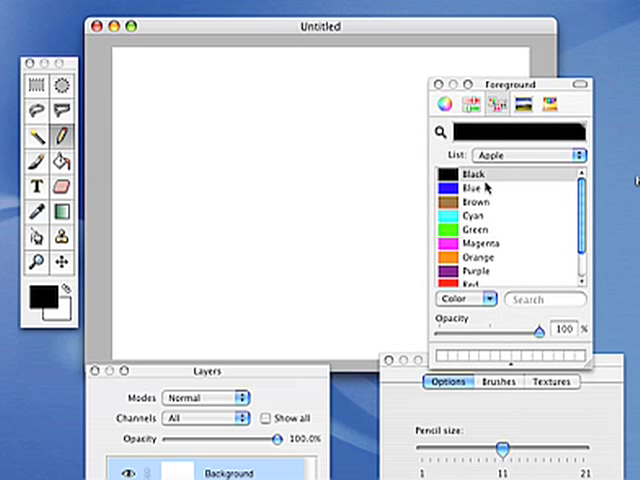
Pick magenta and draw a wiggly pencil loop across the Background.
left_click(480, 243)
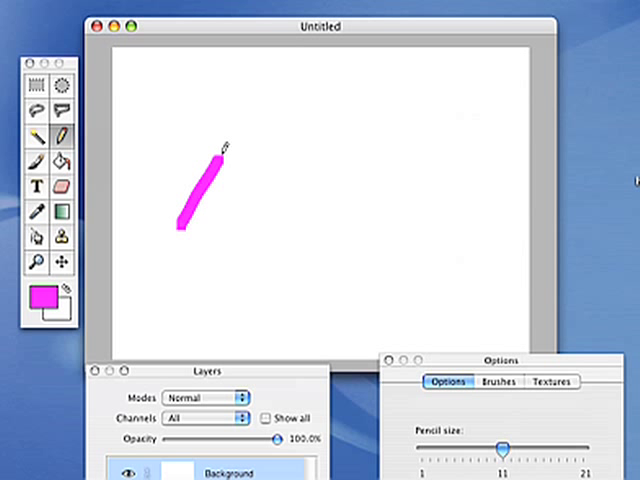
left_click_drag(225, 143, 320, 210)
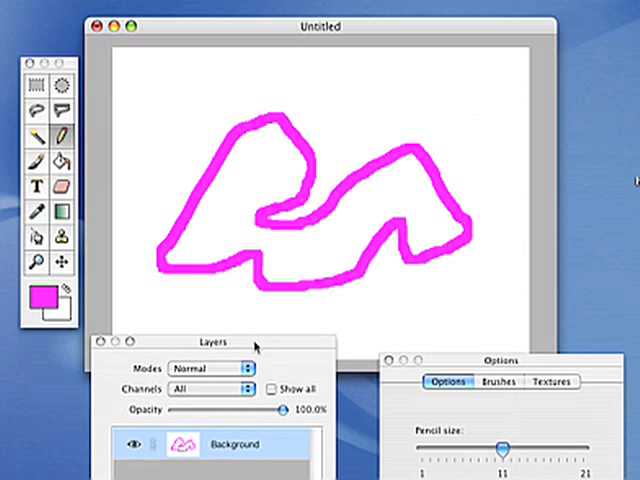
mouse_move(225, 413)
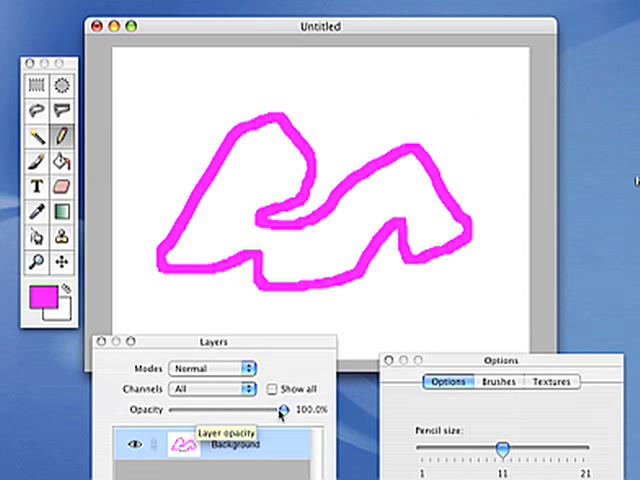
left_click_drag(278, 411, 172, 411)
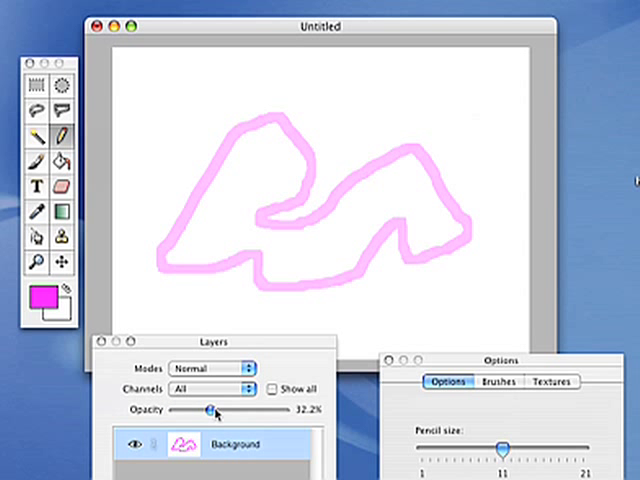
left_click_drag(212, 411, 268, 411)
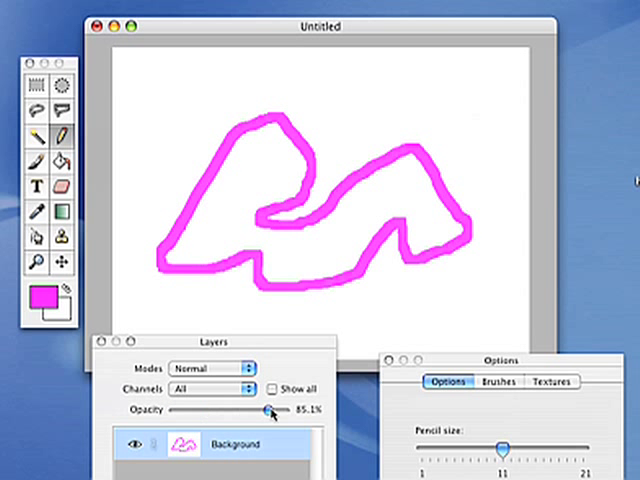
left_click_drag(268, 411, 290, 411)
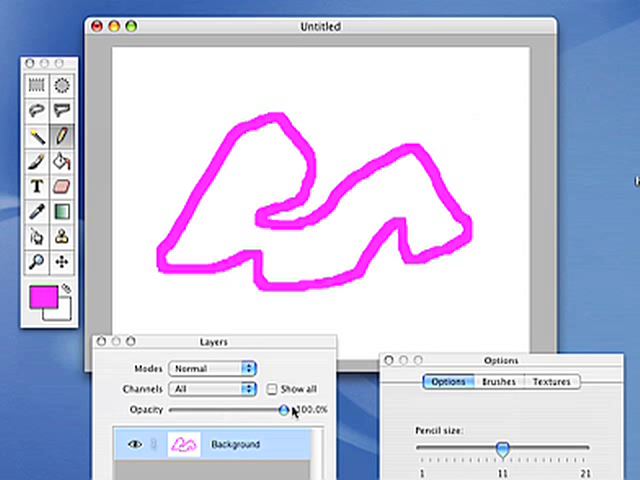
left_click_drag(207, 339, 506, 183)
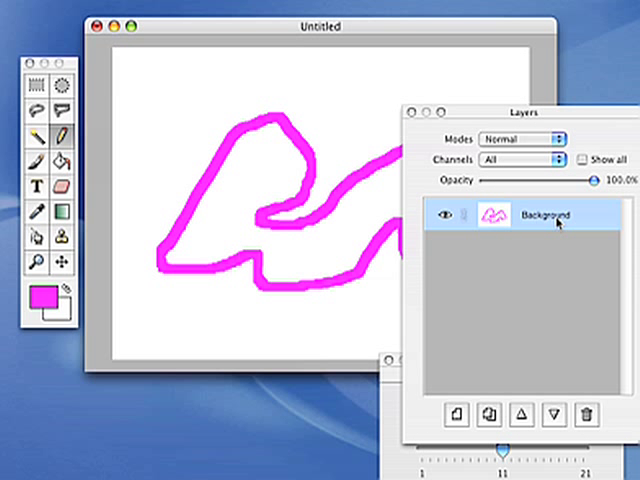
Close the Background layer settings unchanged and add empty Layer 1 above it.
double_click(544, 215)
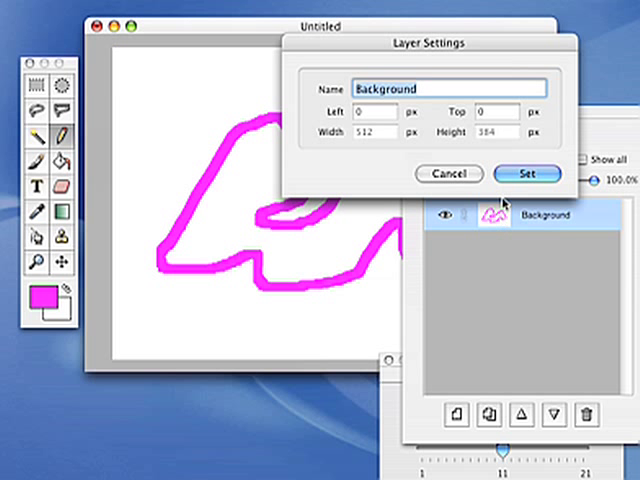
left_click(527, 173)
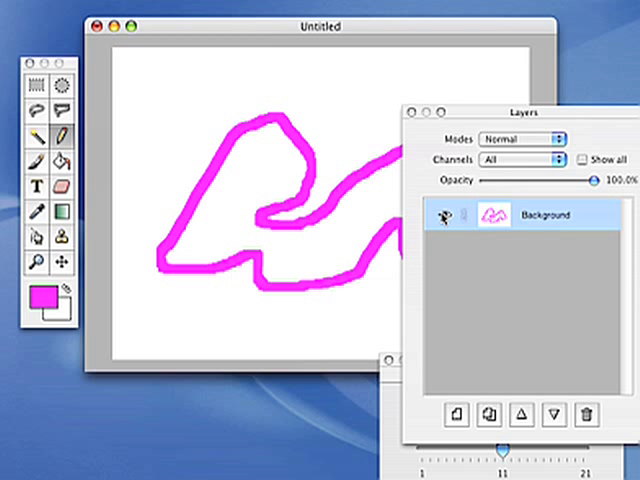
left_click(443, 216)
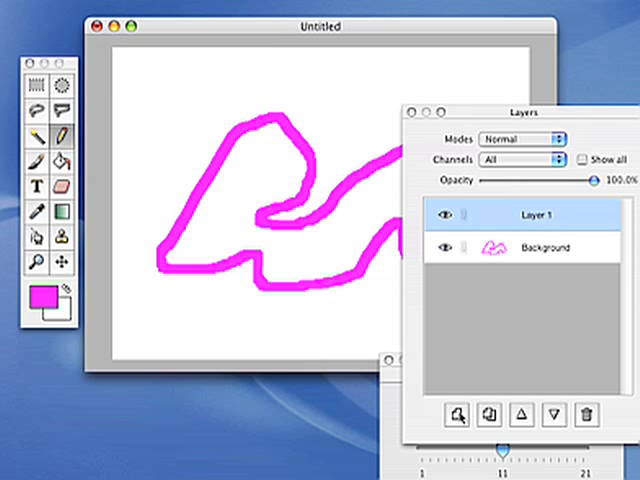
Open Layer 1 settings and set the blue line layer's opacity to about 50%.
double_click(530, 216)
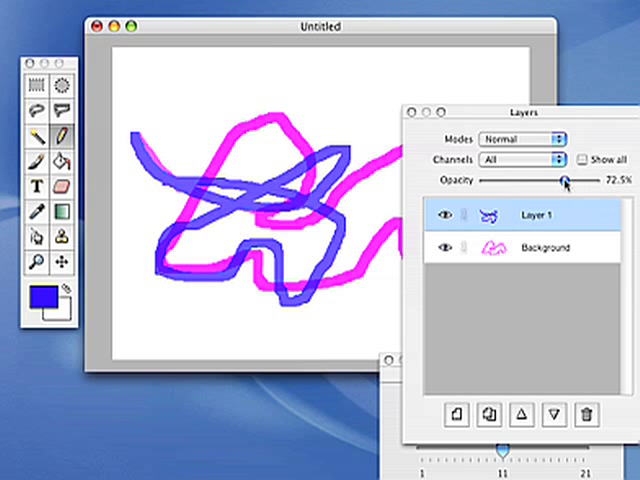
left_click_drag(565, 181, 538, 181)
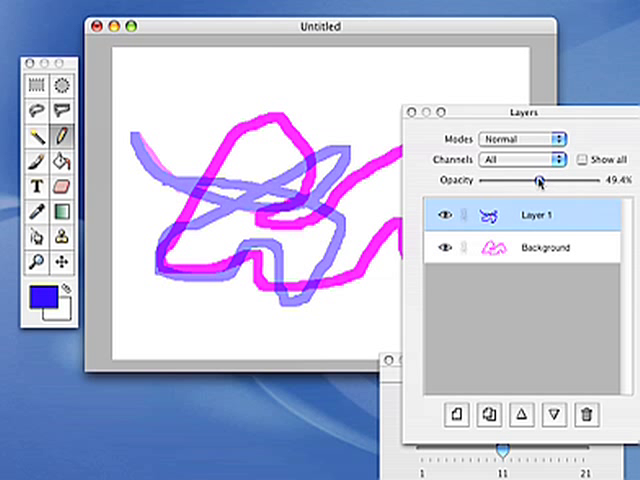
left_click_drag(538, 181, 522, 181)
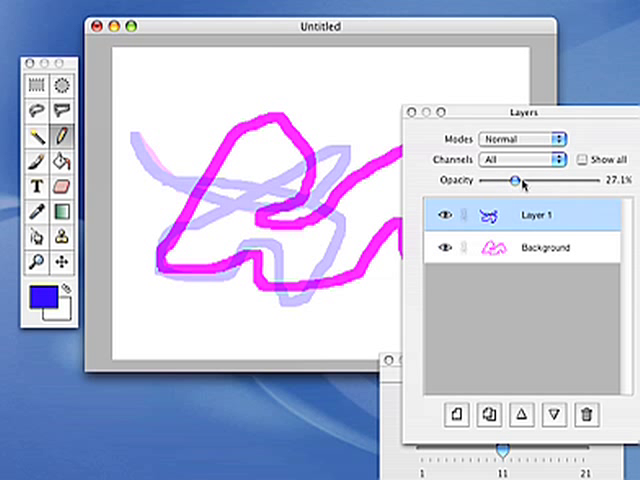
left_click_drag(521, 181, 533, 181)
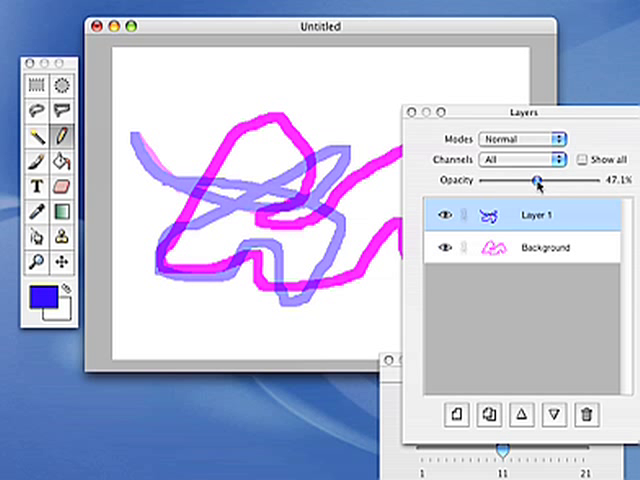
left_click_drag(538, 181, 545, 181)
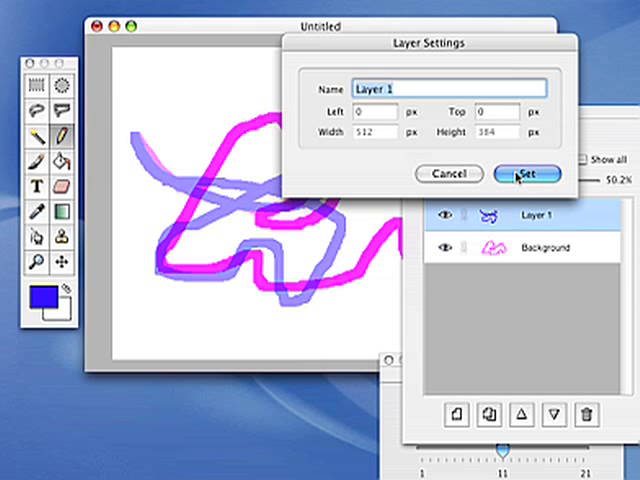
Confirm the Layer 1 settings with Set.
left_click(525, 174)
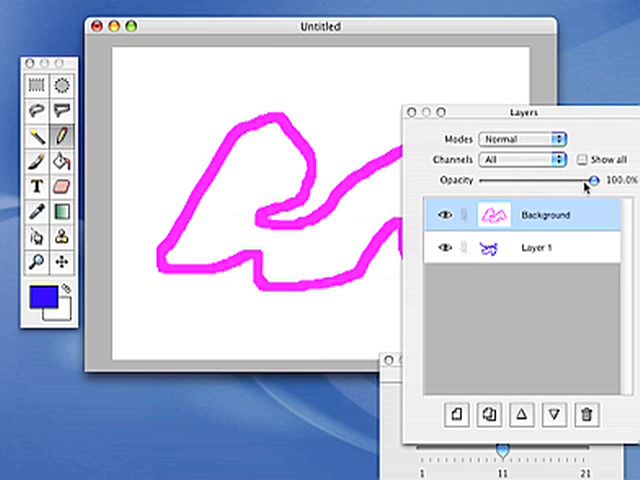
mouse_move(591, 182)
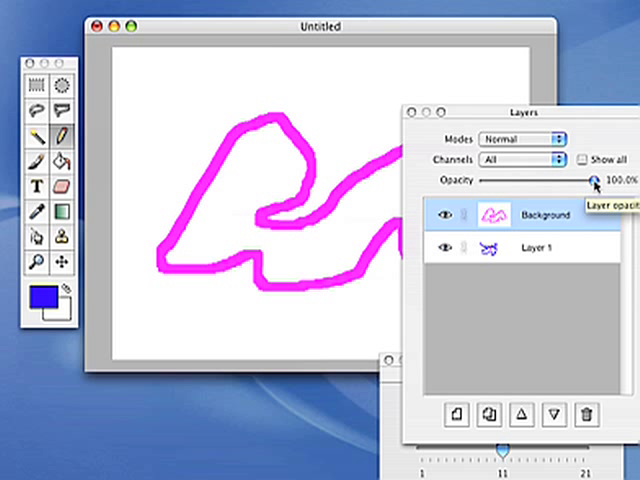
Lower the Background layer's opacity to about 46%.
left_click_drag(595, 181, 568, 181)
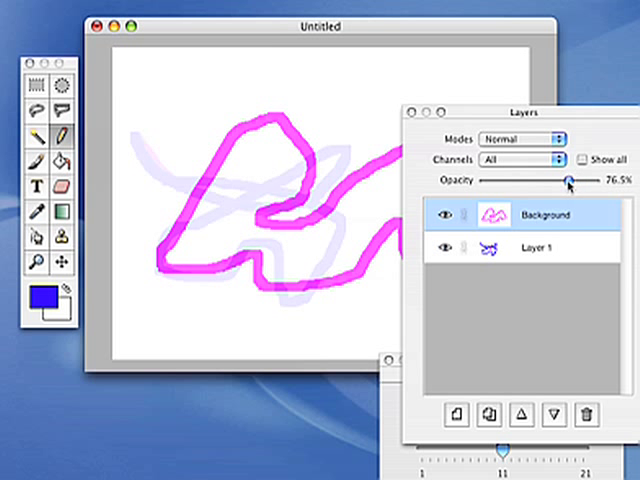
left_click_drag(568, 181, 536, 181)
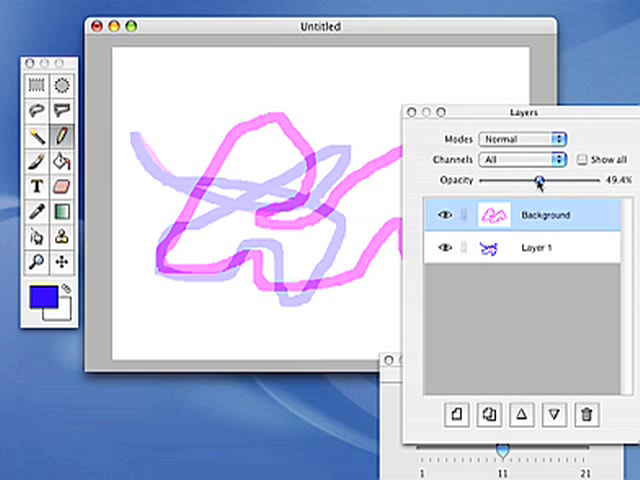
left_click_drag(537, 181, 533, 181)
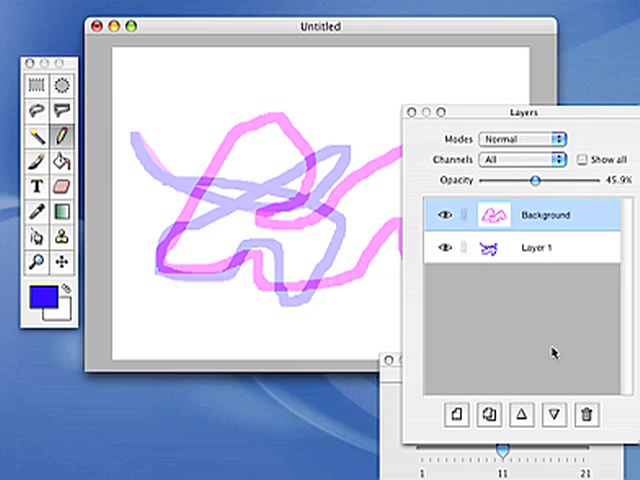
mouse_move(200, 33)
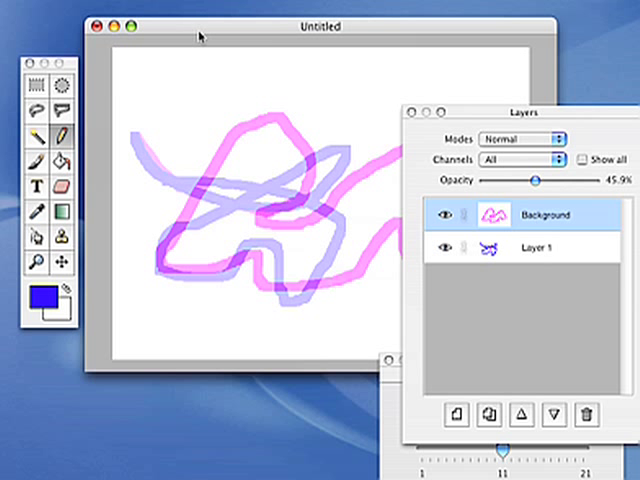